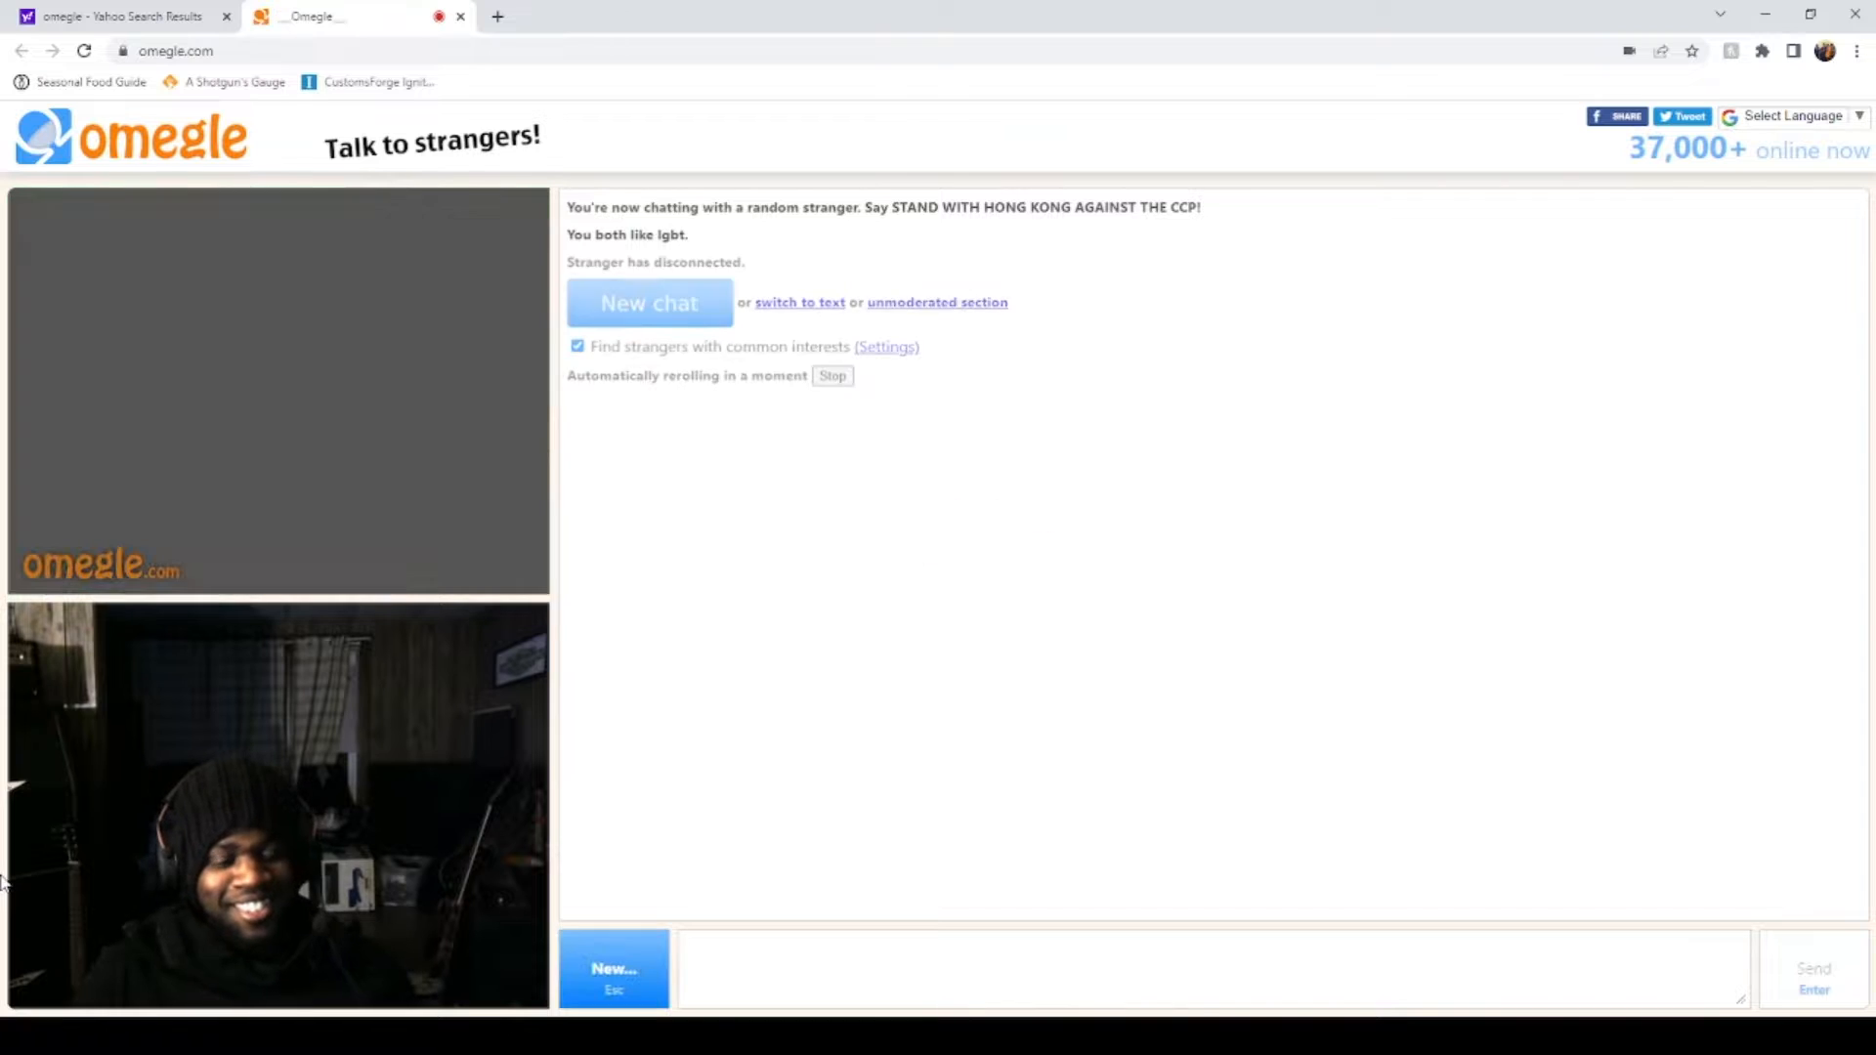
Return to the Omegle start page and enter interest tags including 'bbc' and 'milf'
{"action": "left_click", "coordinate": [649, 301]}
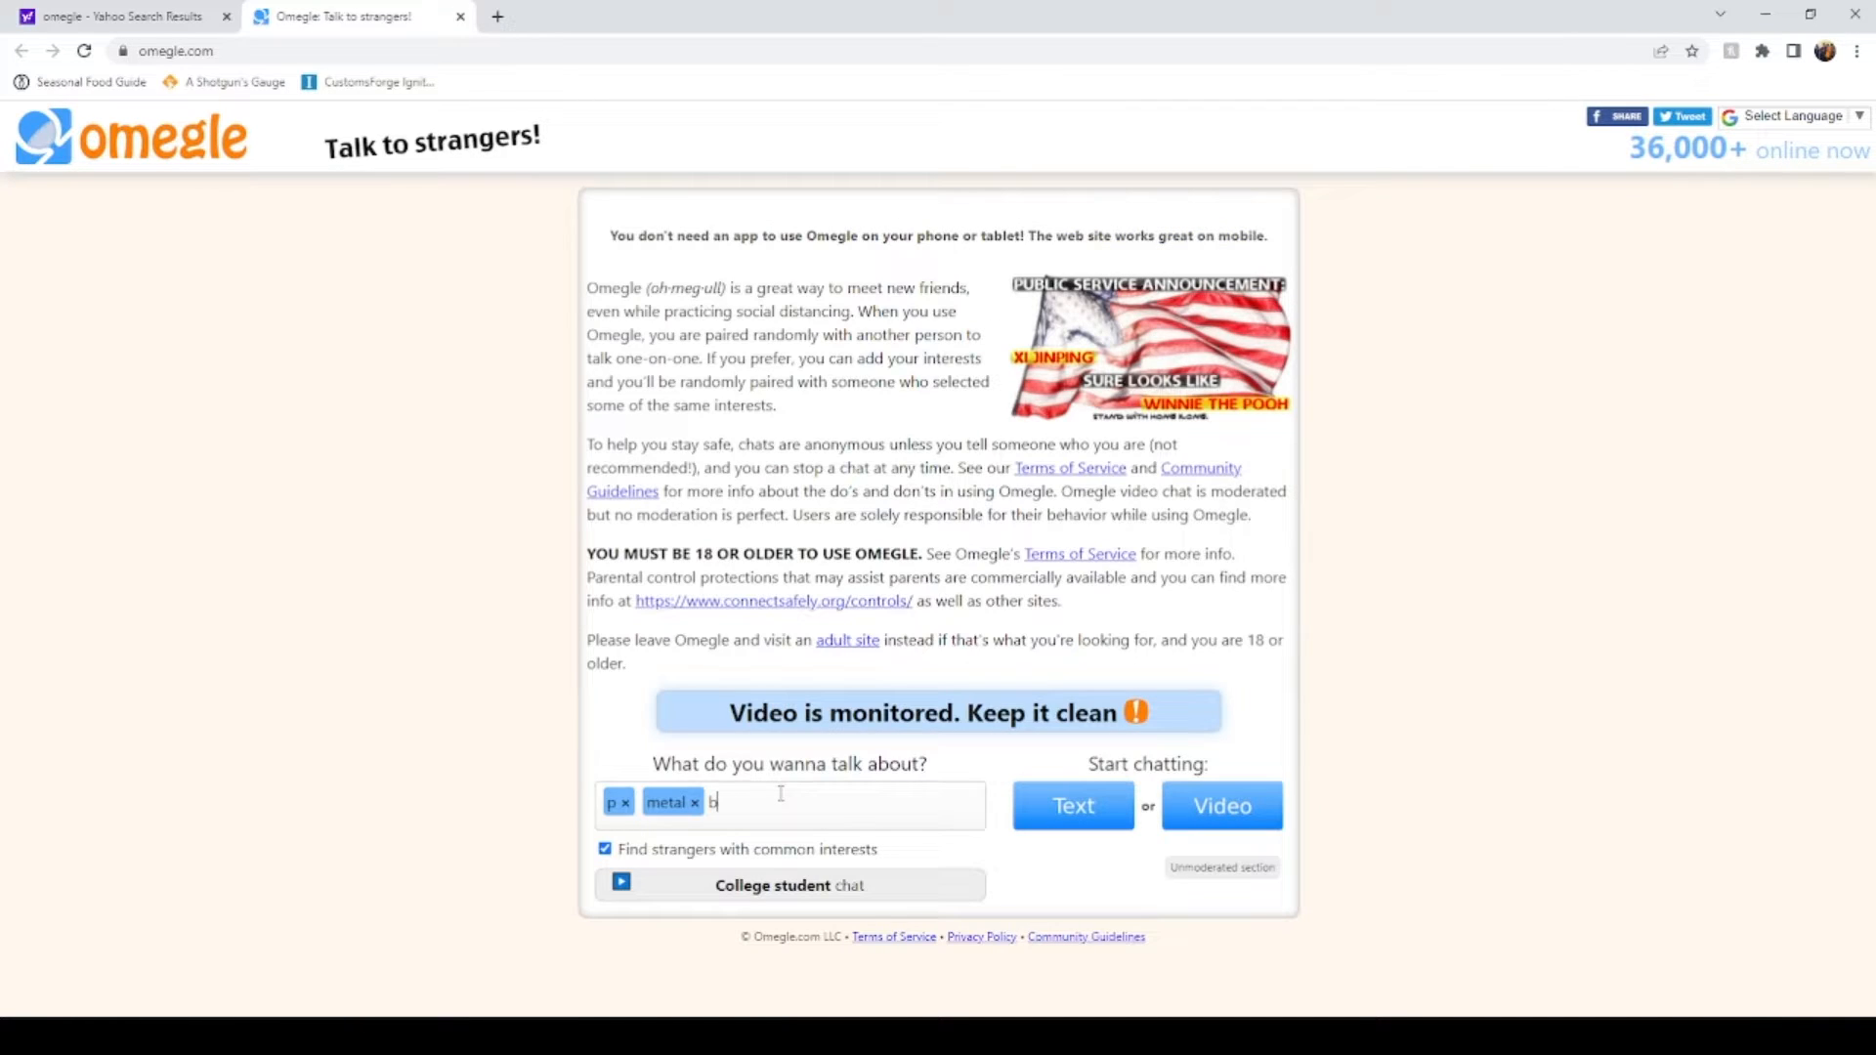
{"action": "type", "text": "bbc ×"}
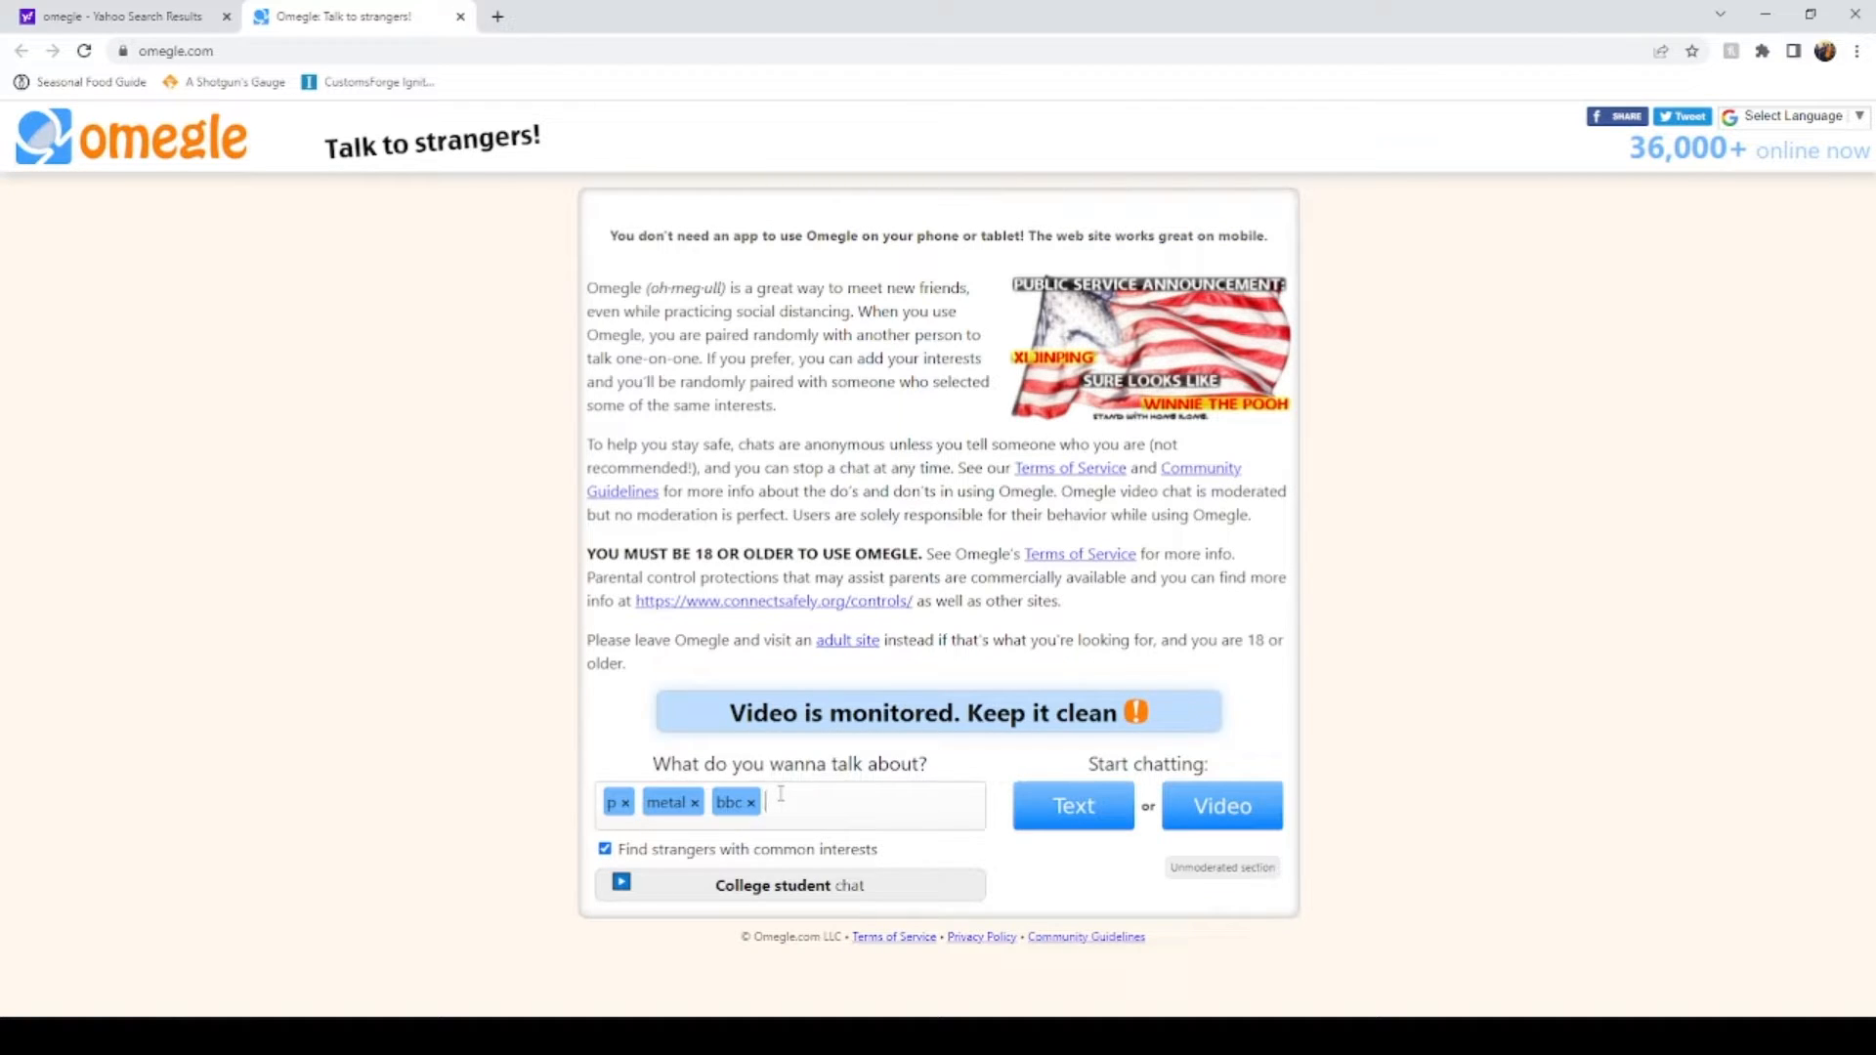
{"action": "type", "text": "milf"}
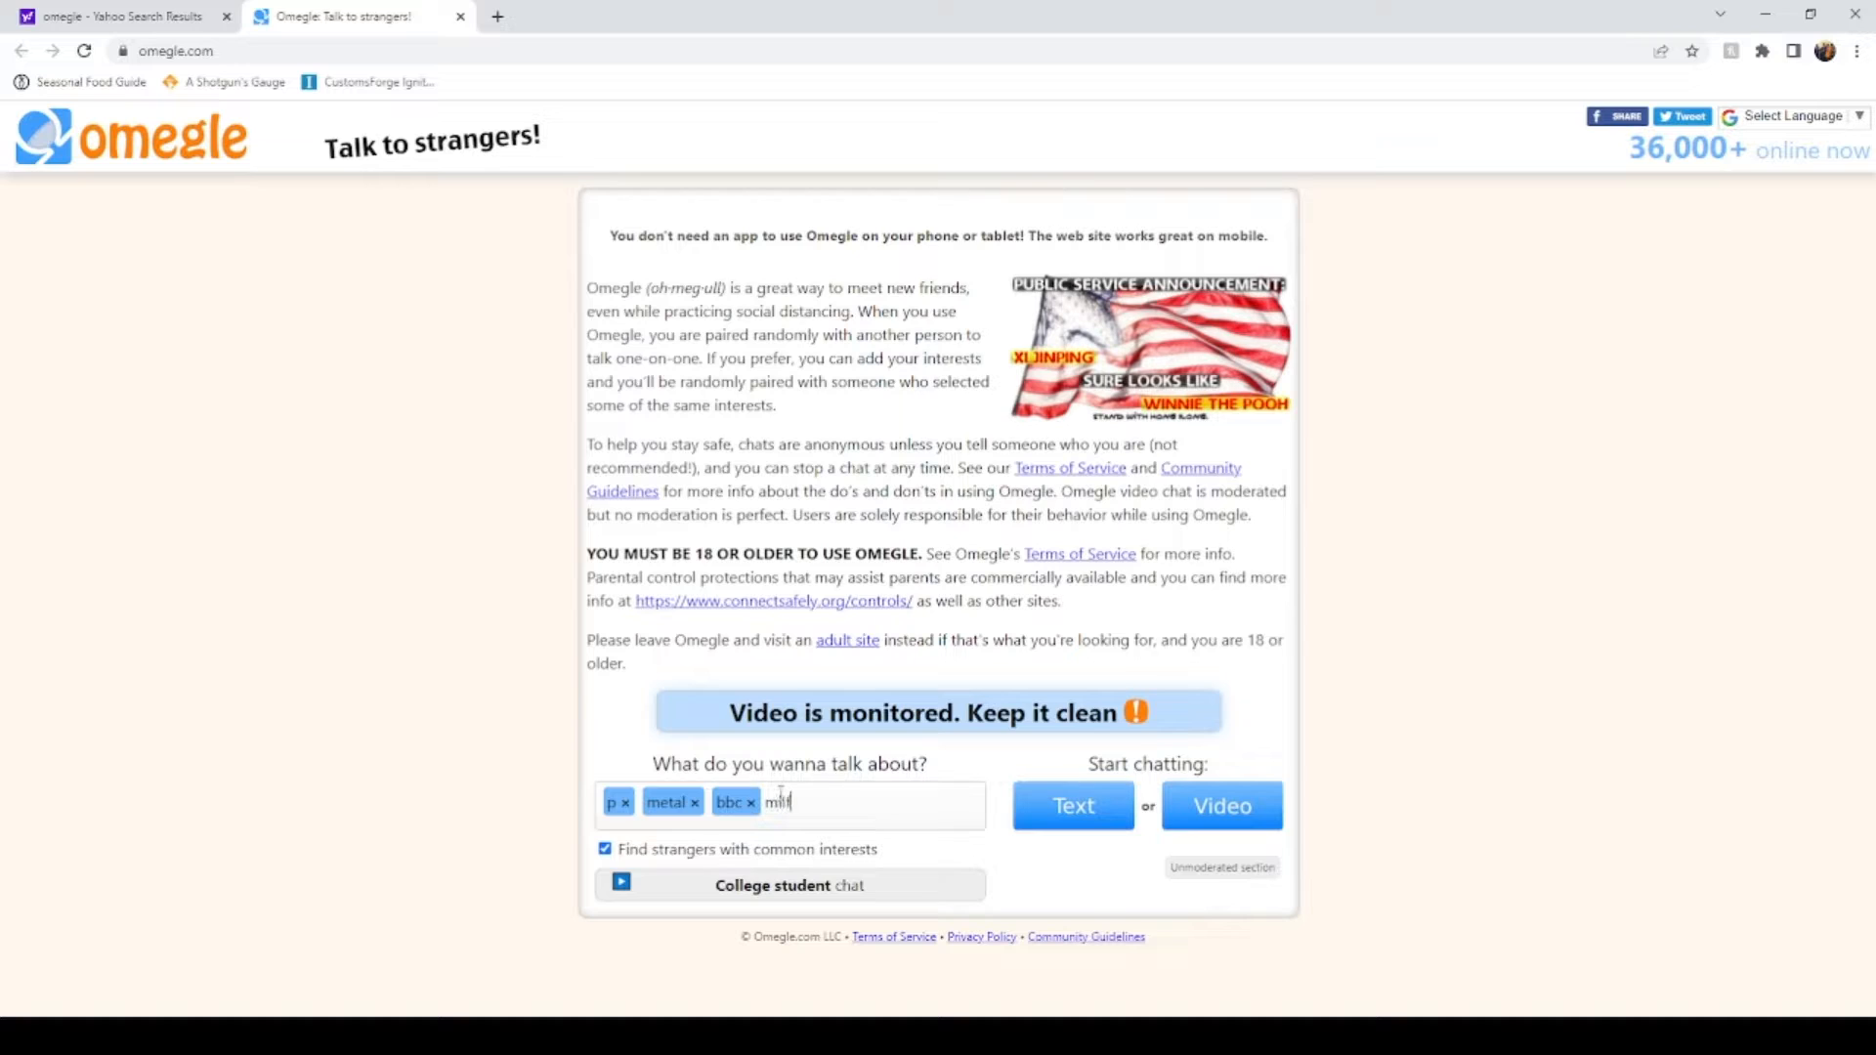
Start a video chat on the entered interests, then reroll to a new metal-matched stranger
{"action": "left_click", "coordinate": [1219, 805]}
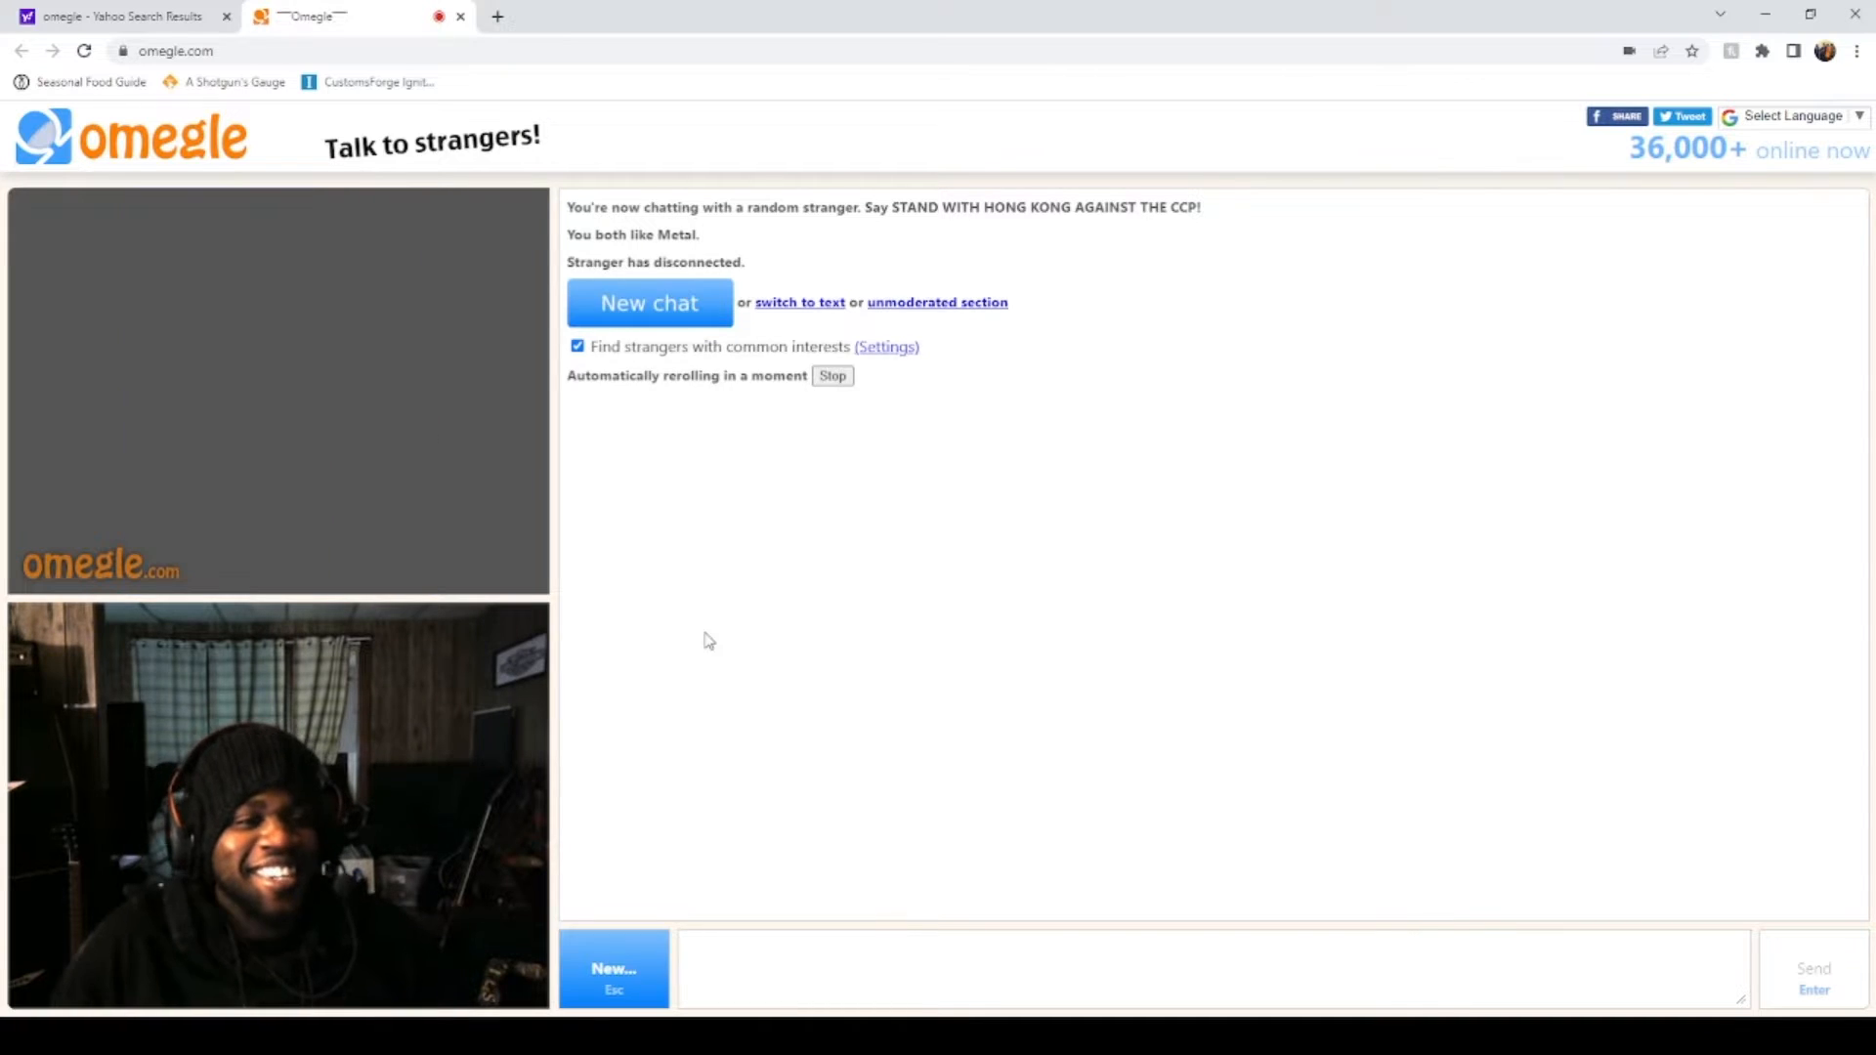
{"action": "left_click", "coordinate": [649, 301]}
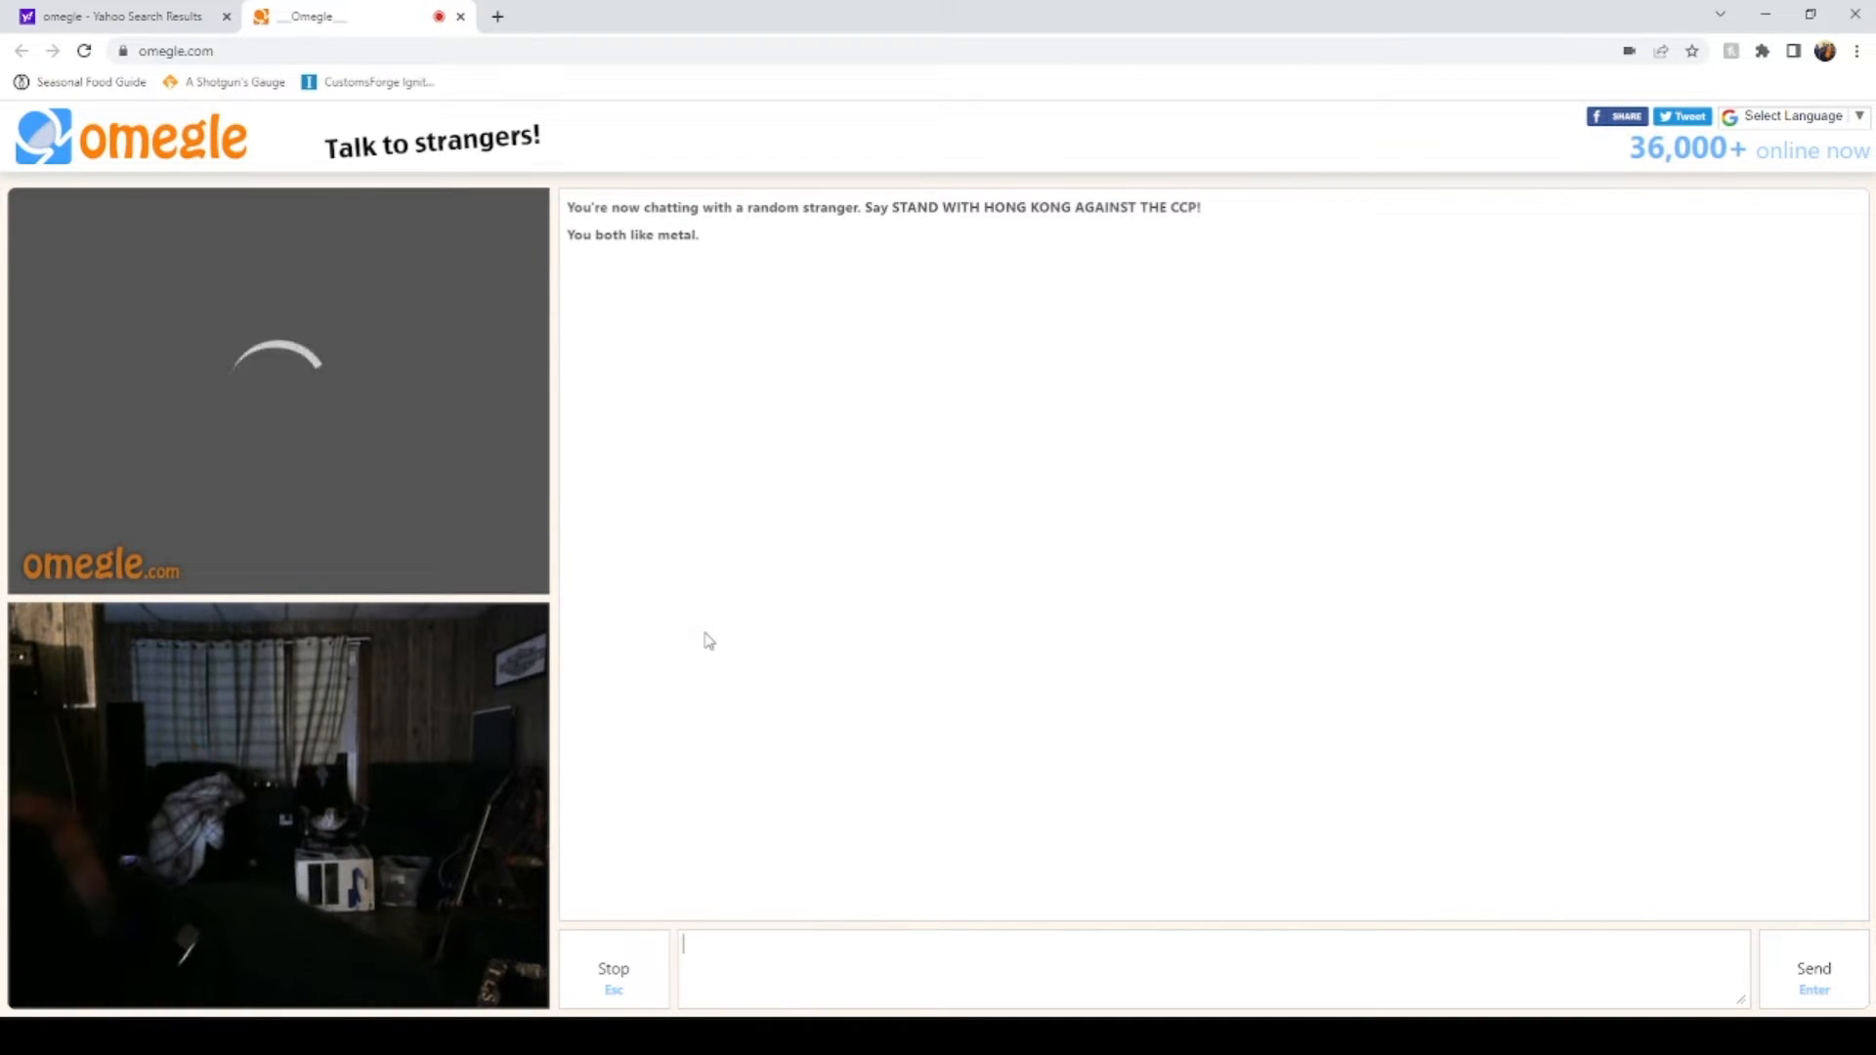